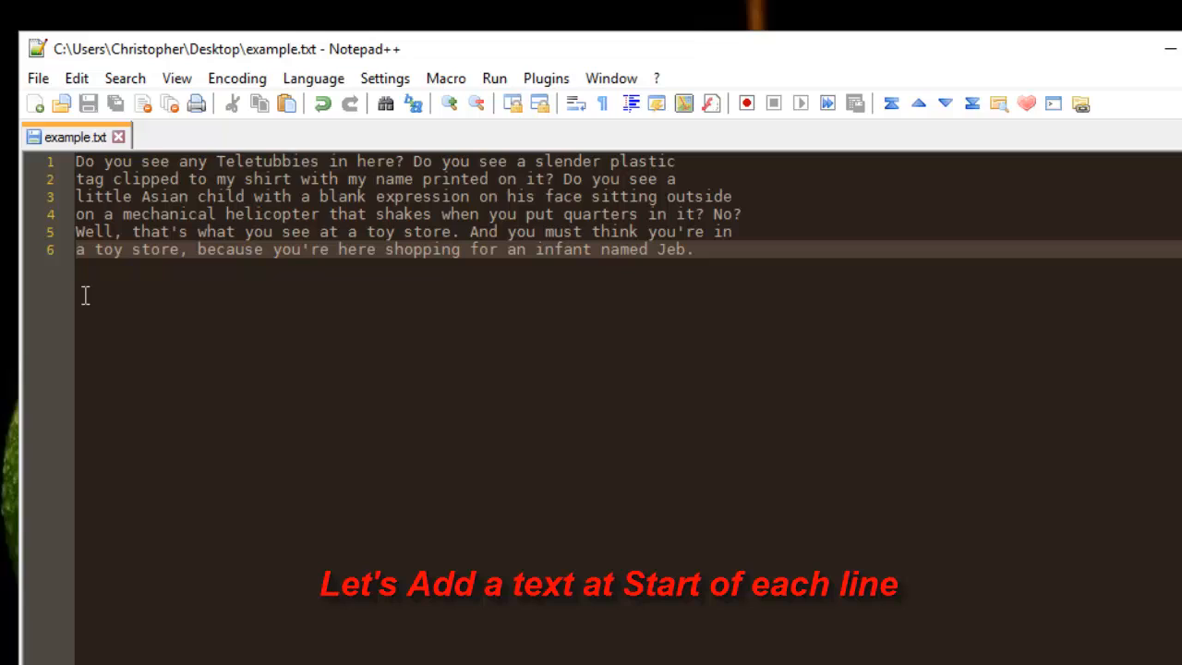
mouse_move(454, 399)
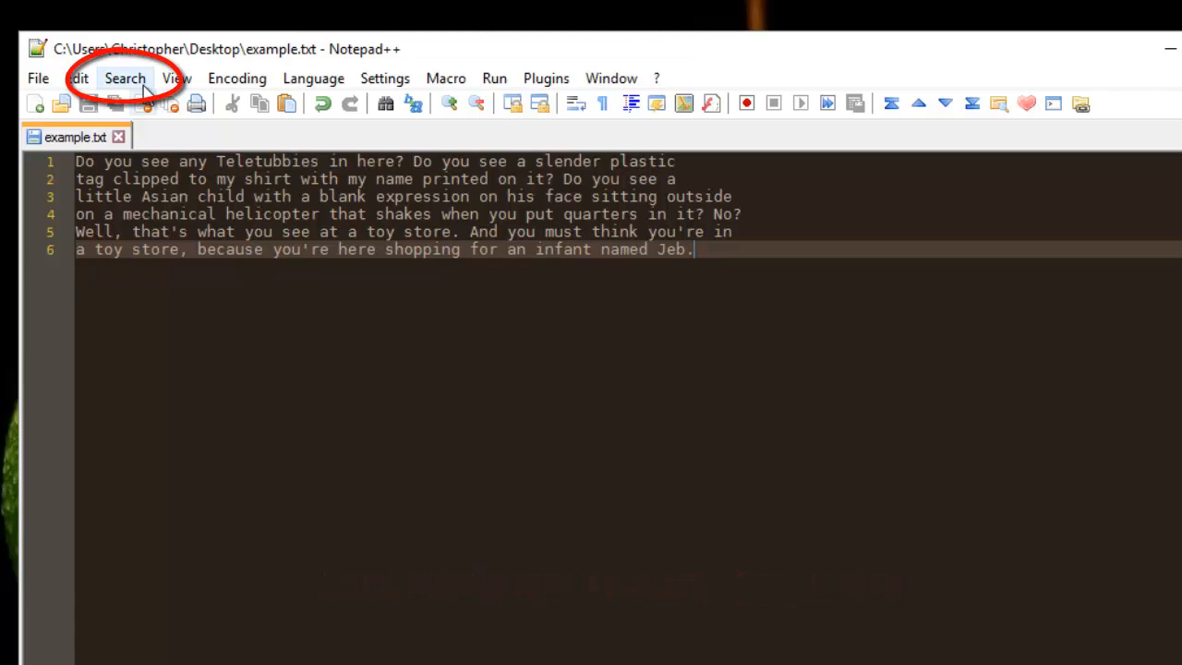
Bring up the Replace dialog (Ctrl+H) over the six-line text file.
left_click(125, 78)
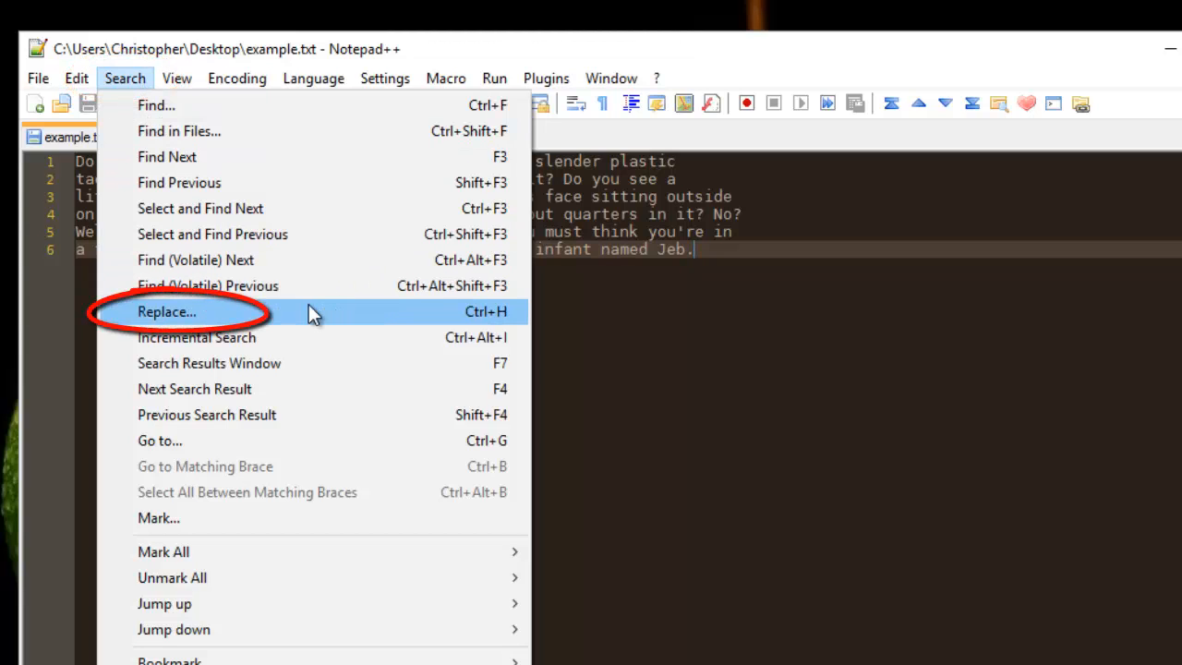
key("ctrl+h")
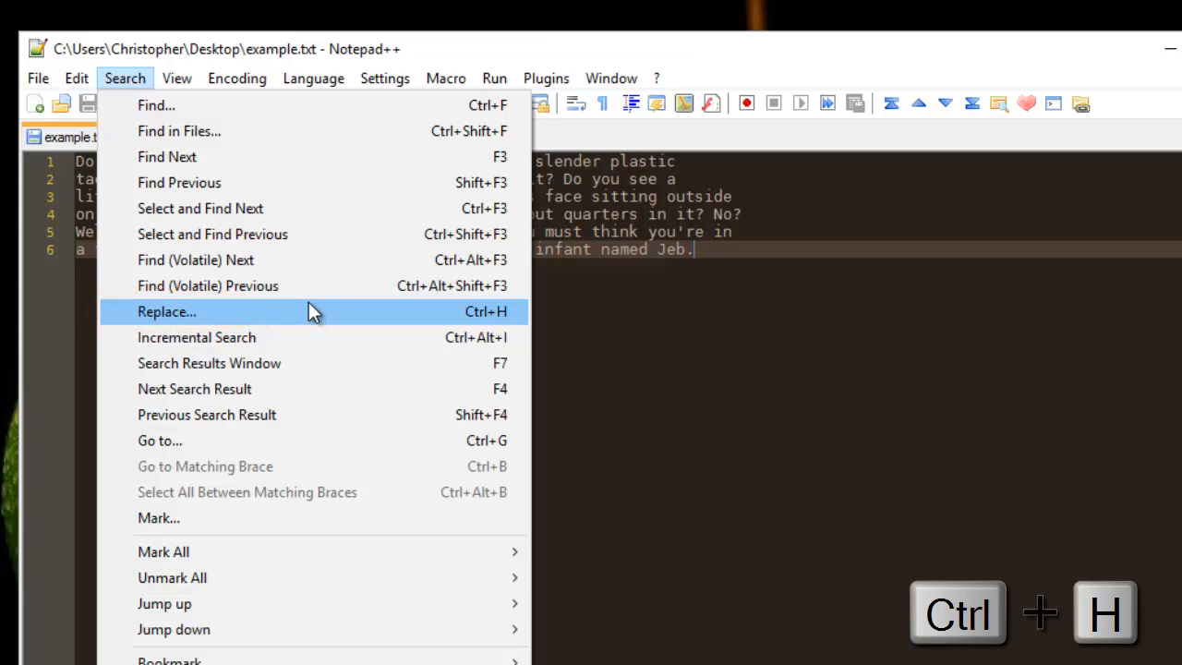
left_click(167, 310)
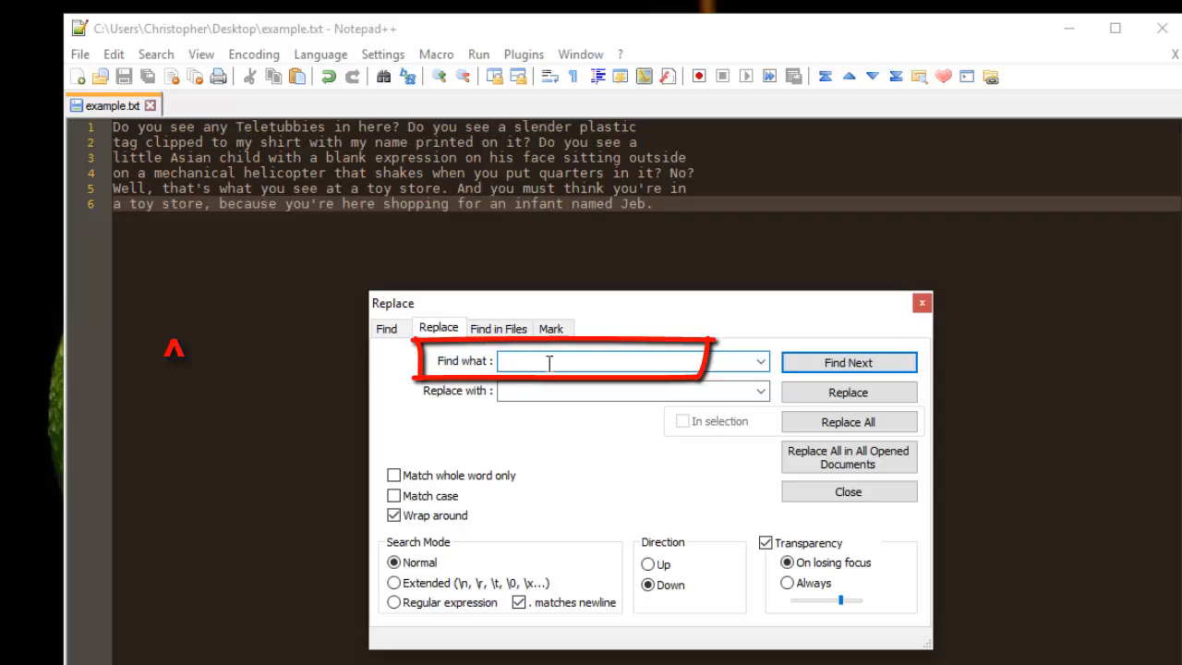
Enter ^ as the search pattern and START as the replacement text.
type("^^")
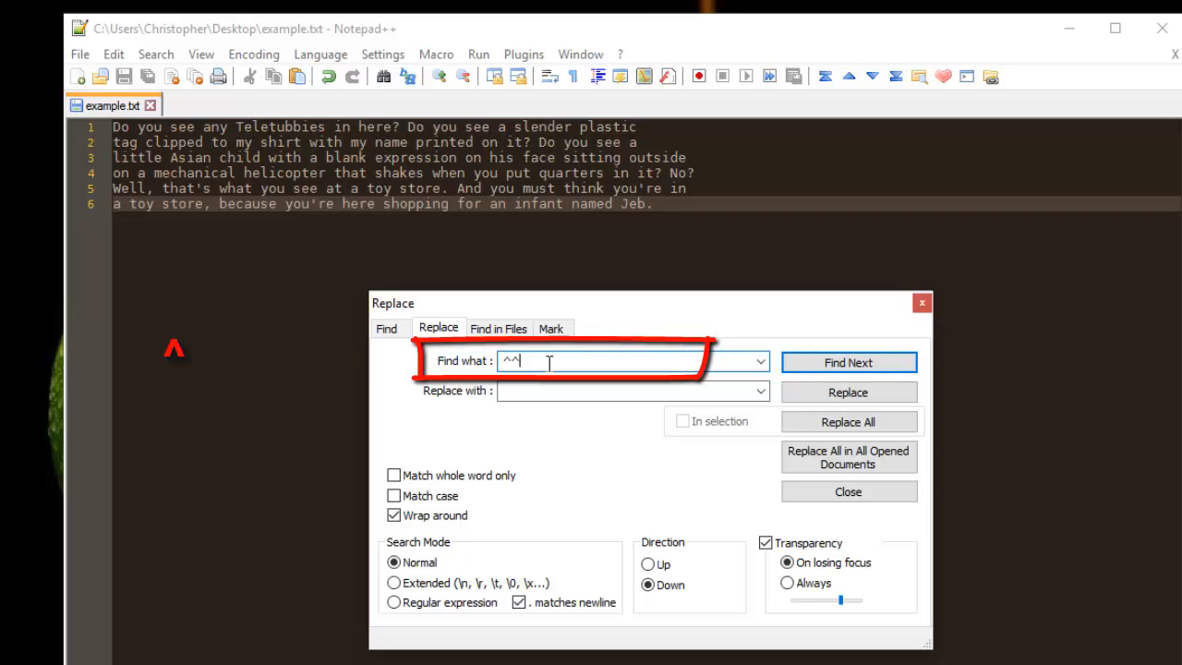
key("Backspace")
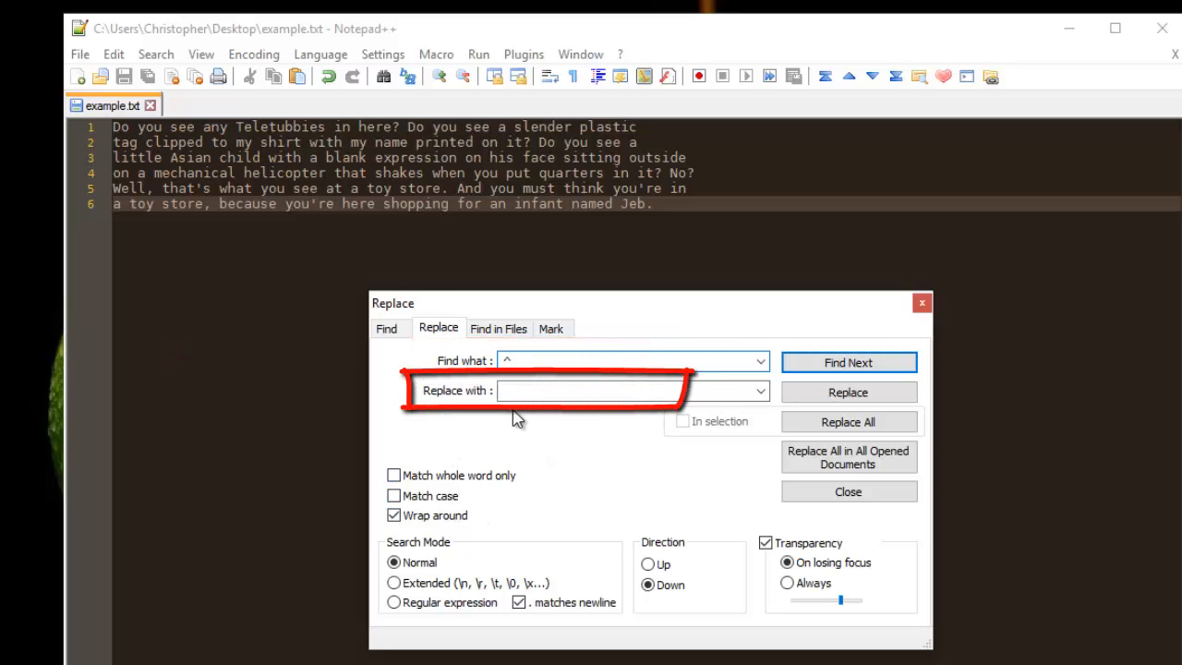
left_click(591, 390)
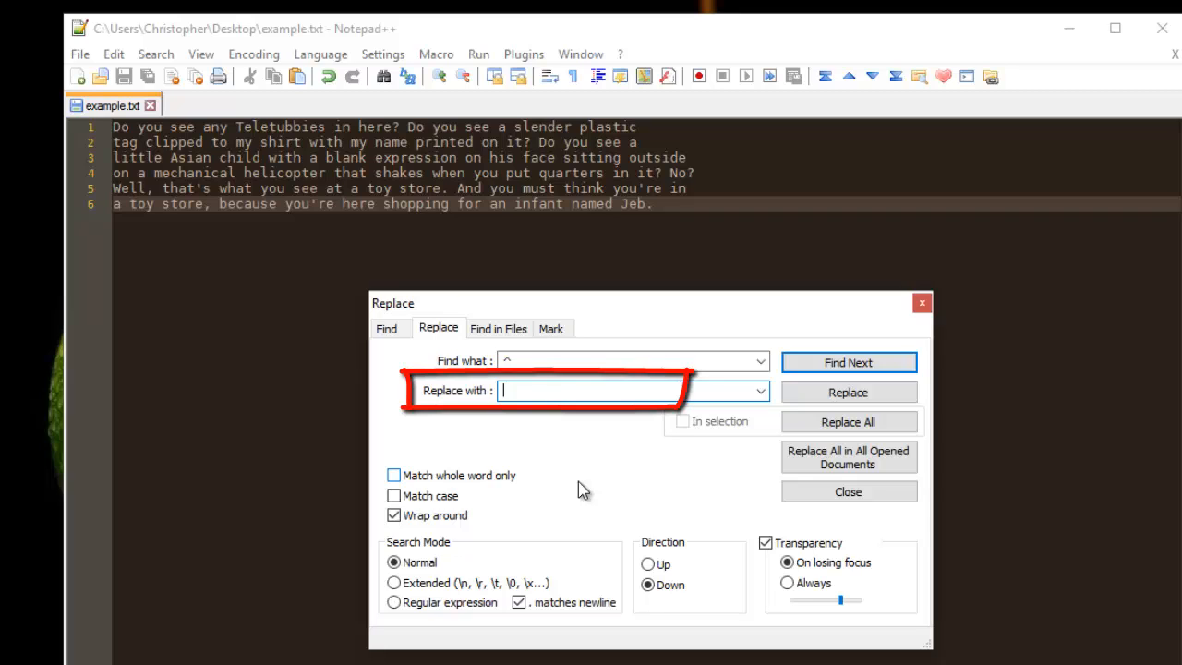
type("START")
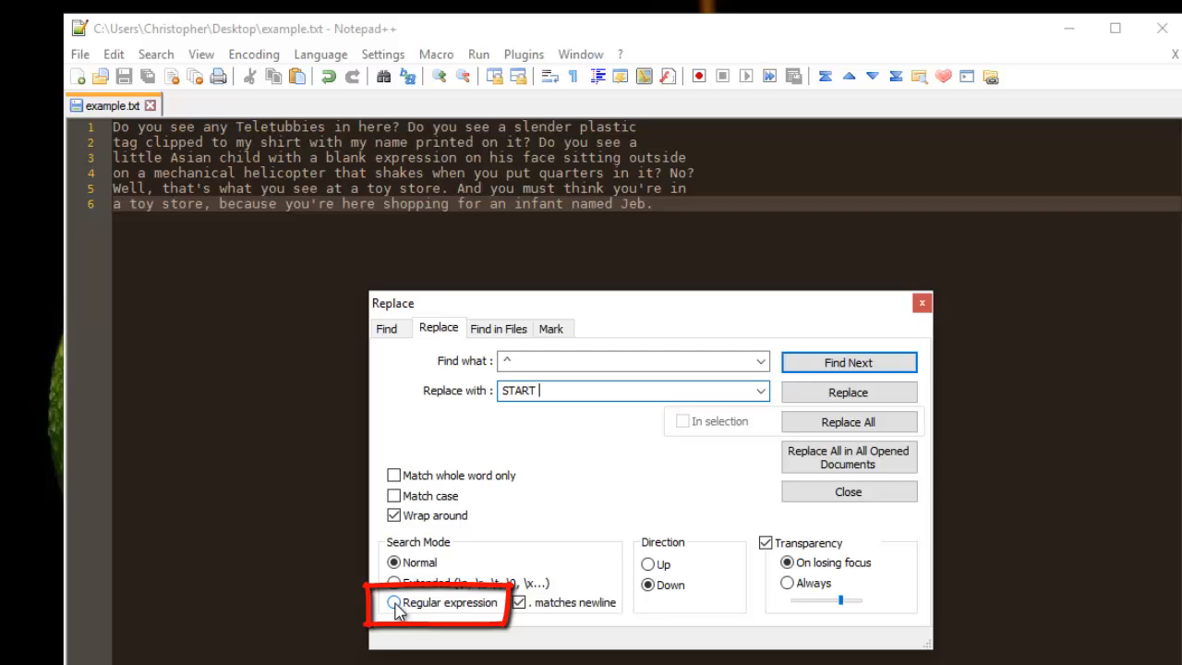
Enable Regular expression mode and Replace All so every line begins with START.
left_click(394, 602)
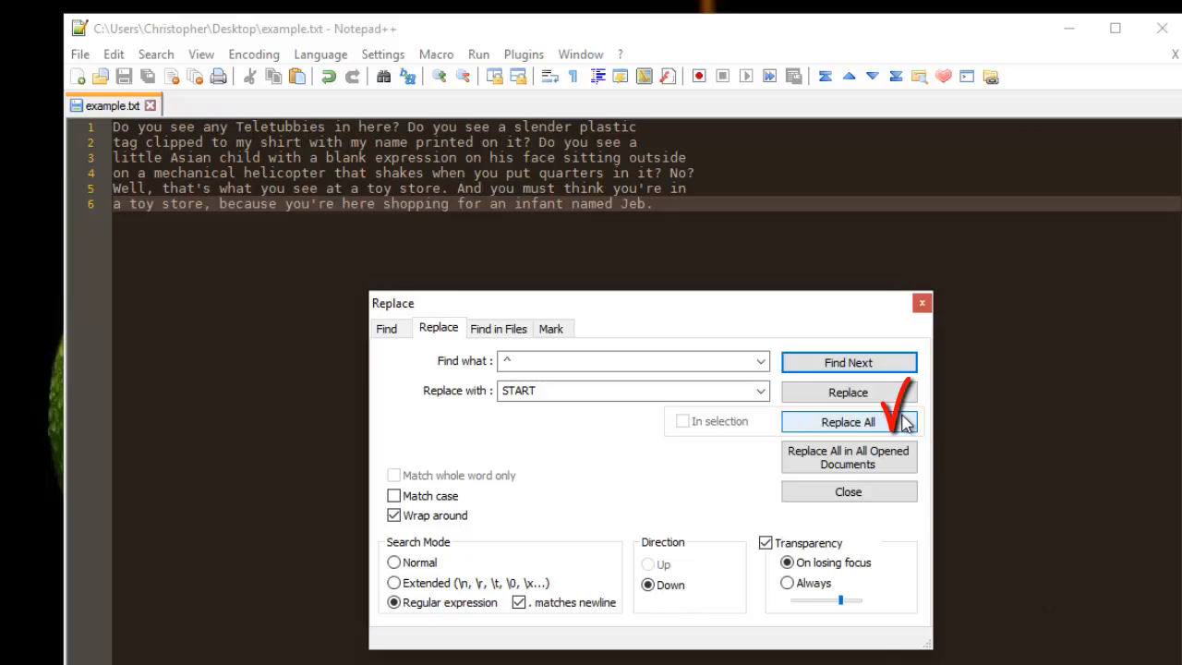
left_click(846, 421)
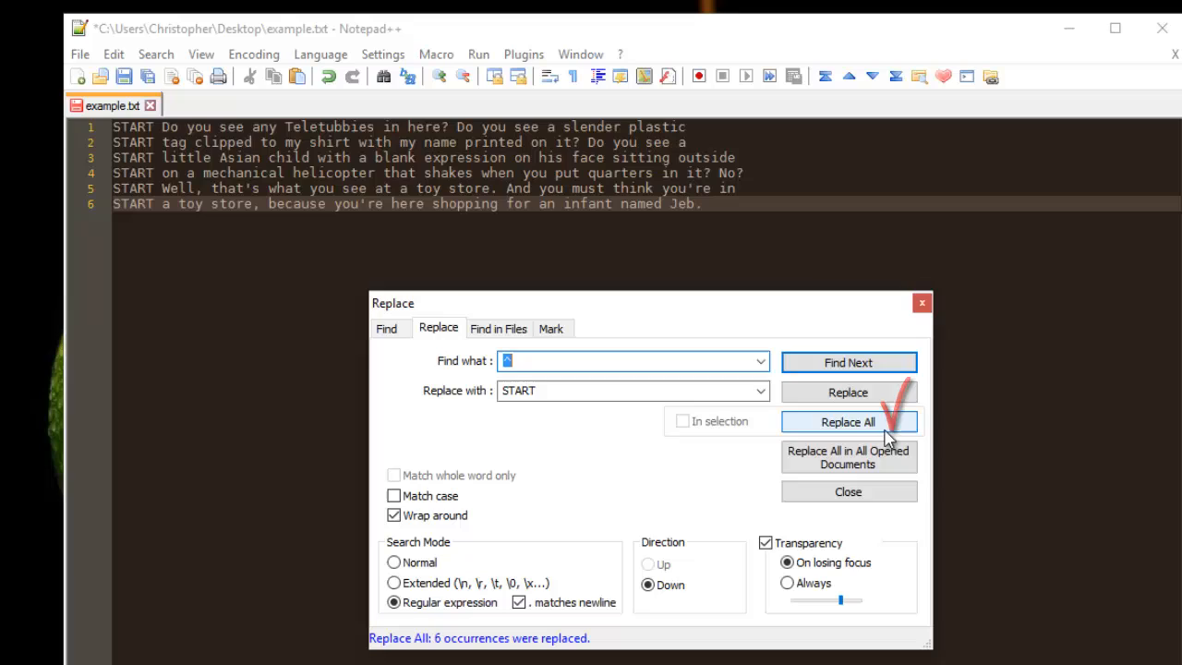
left_click(846, 421)
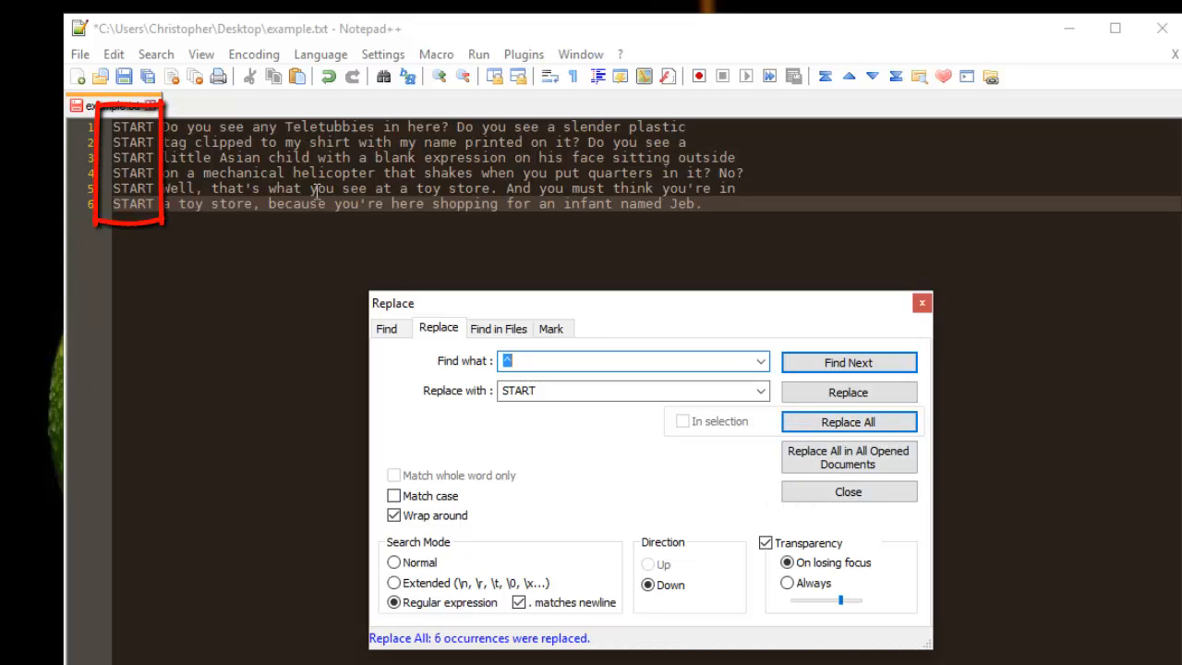
mouse_move(381, 434)
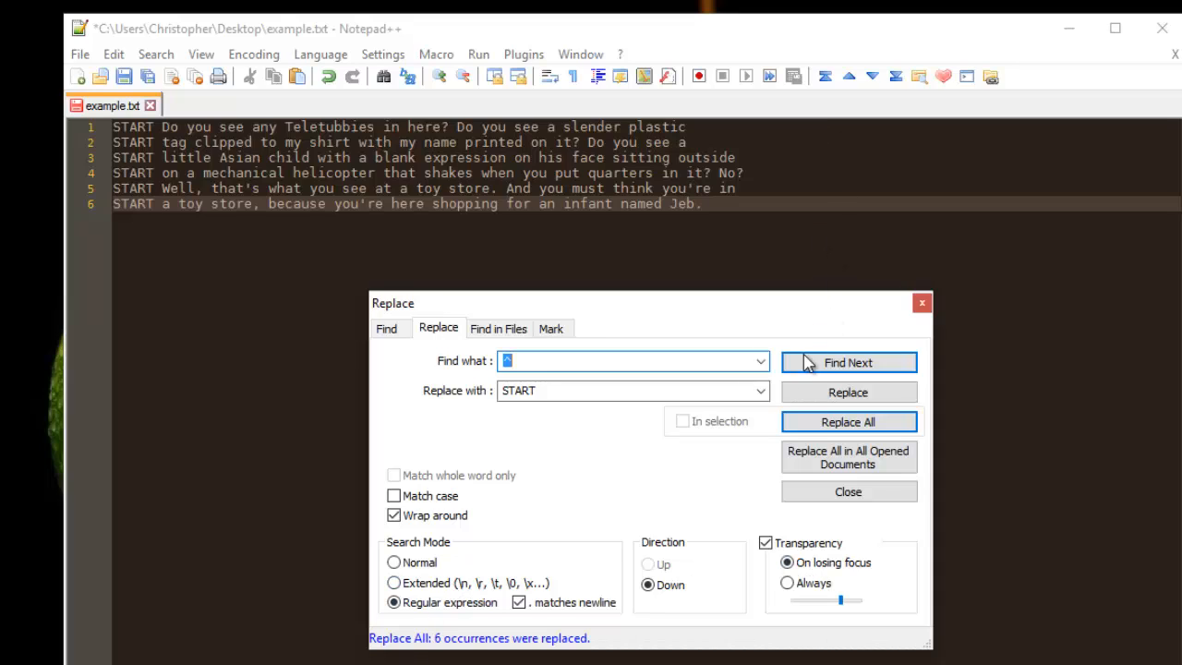
mouse_move(848, 458)
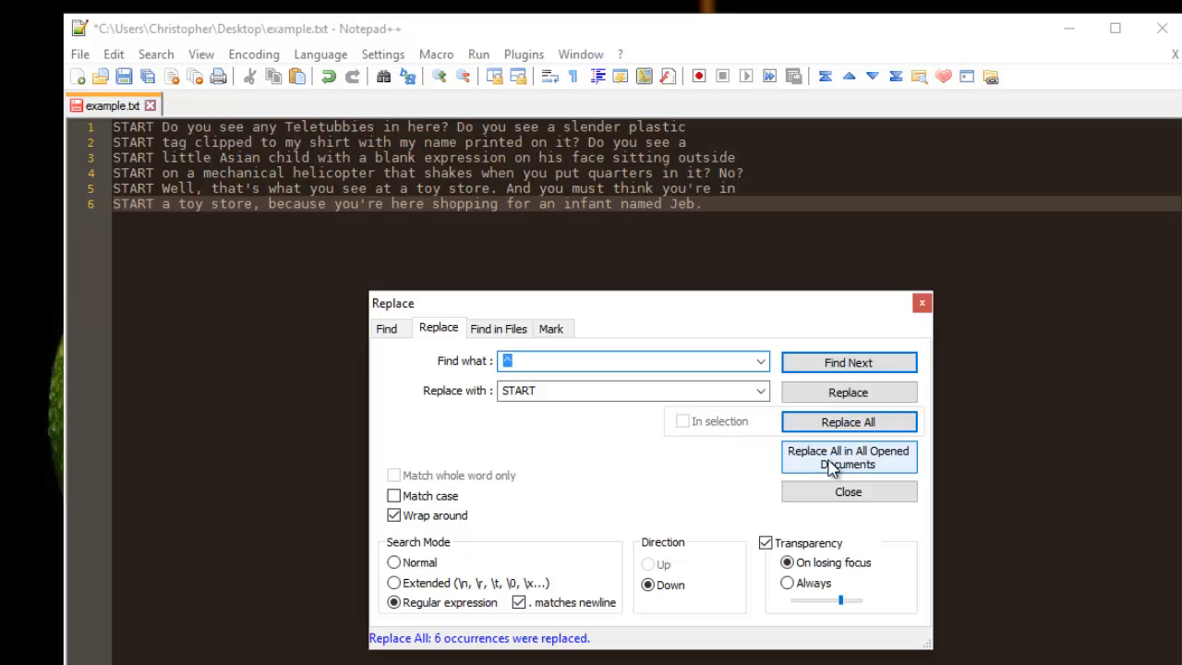
mouse_move(591, 473)
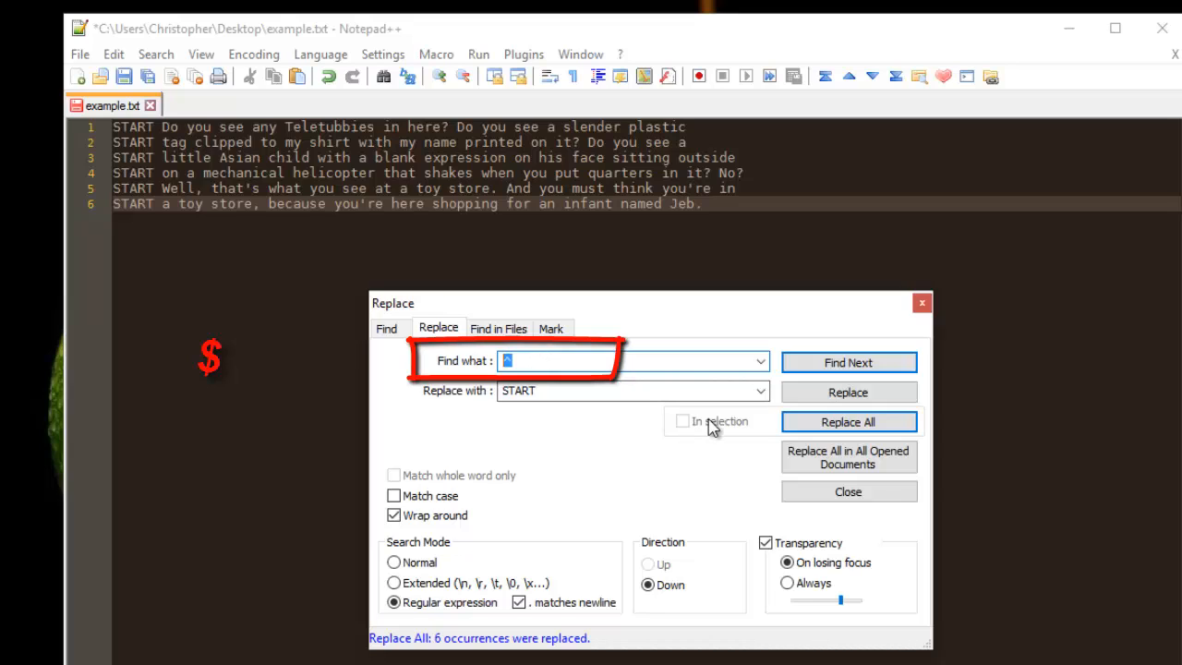
Change the search pattern to $ and overwrite the replacement with END.
type("$")
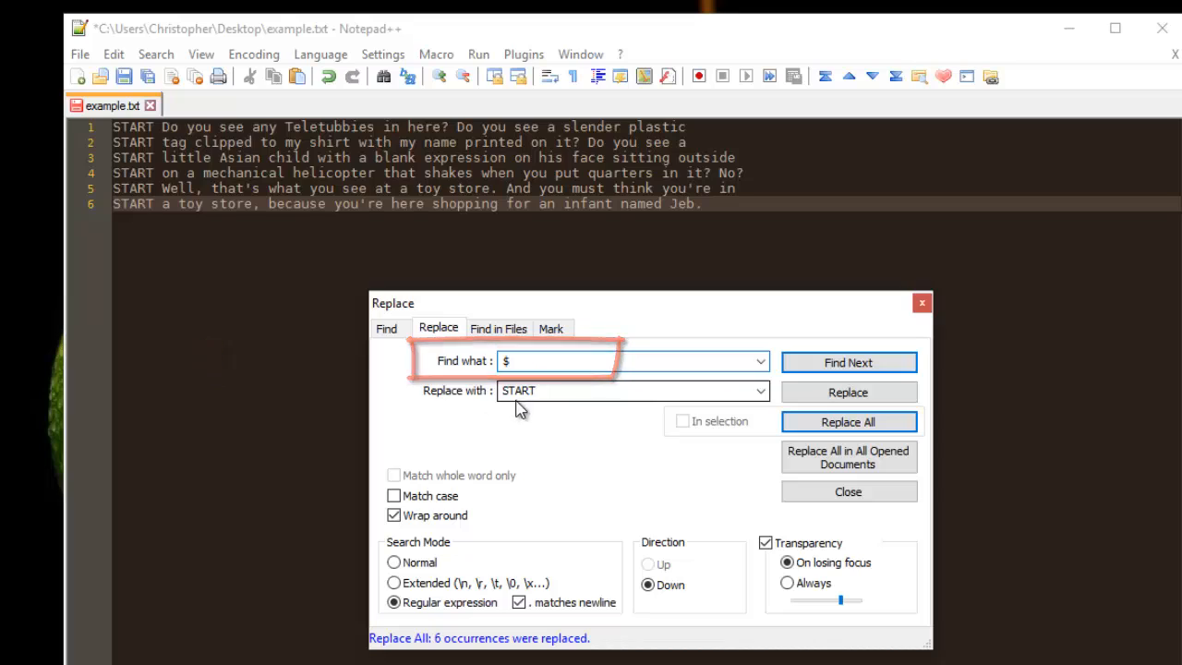
left_click(561, 390)
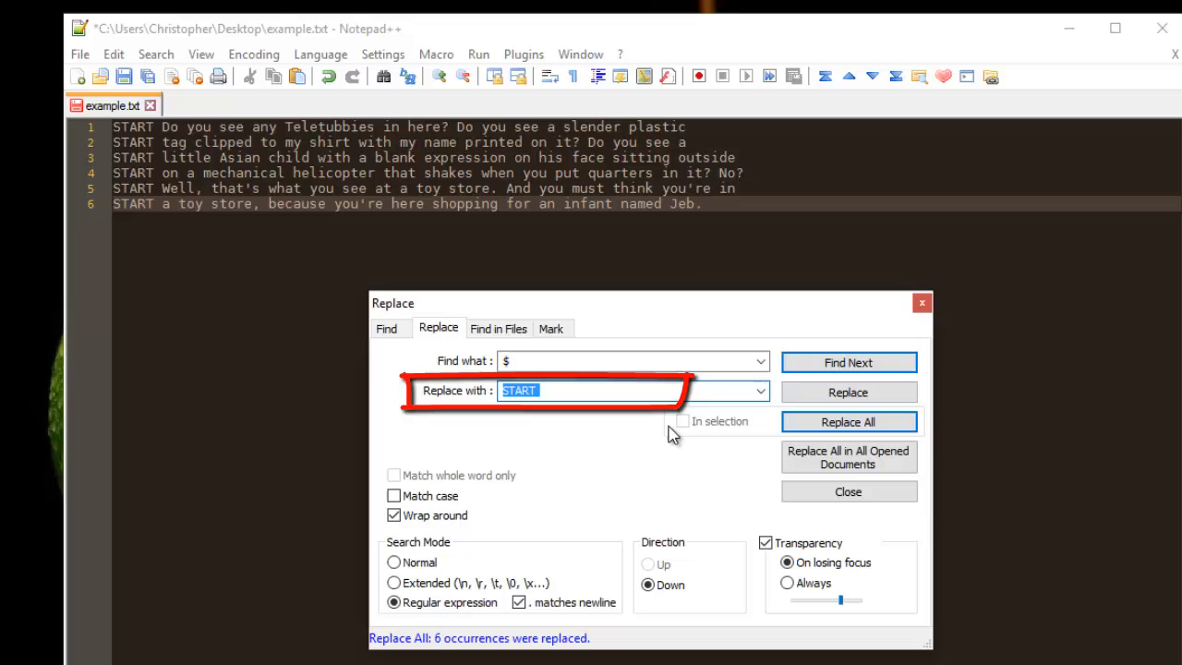
type("END")
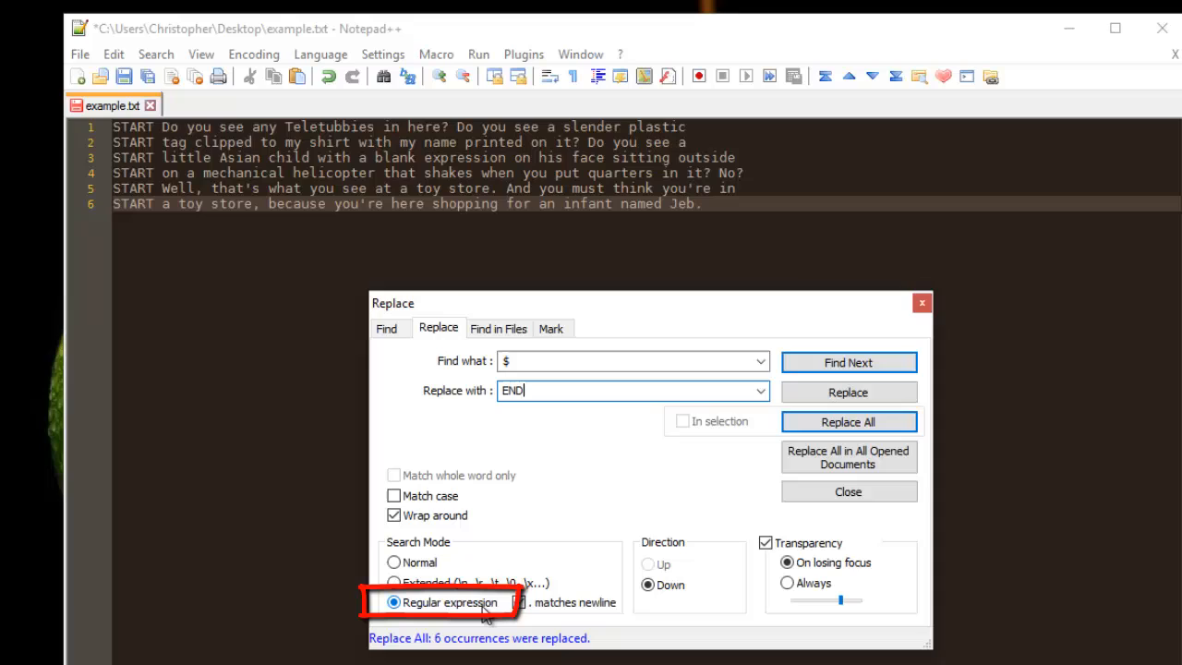
mouse_move(746, 461)
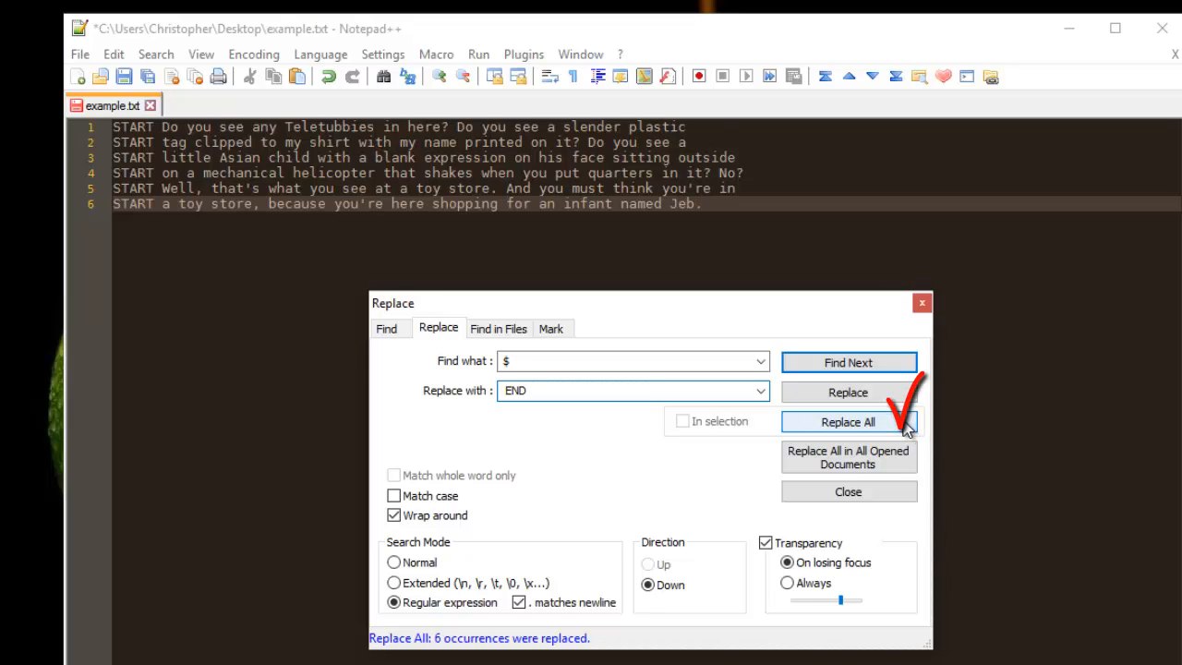
Replace All again so every line also ends with END.
left_click(846, 421)
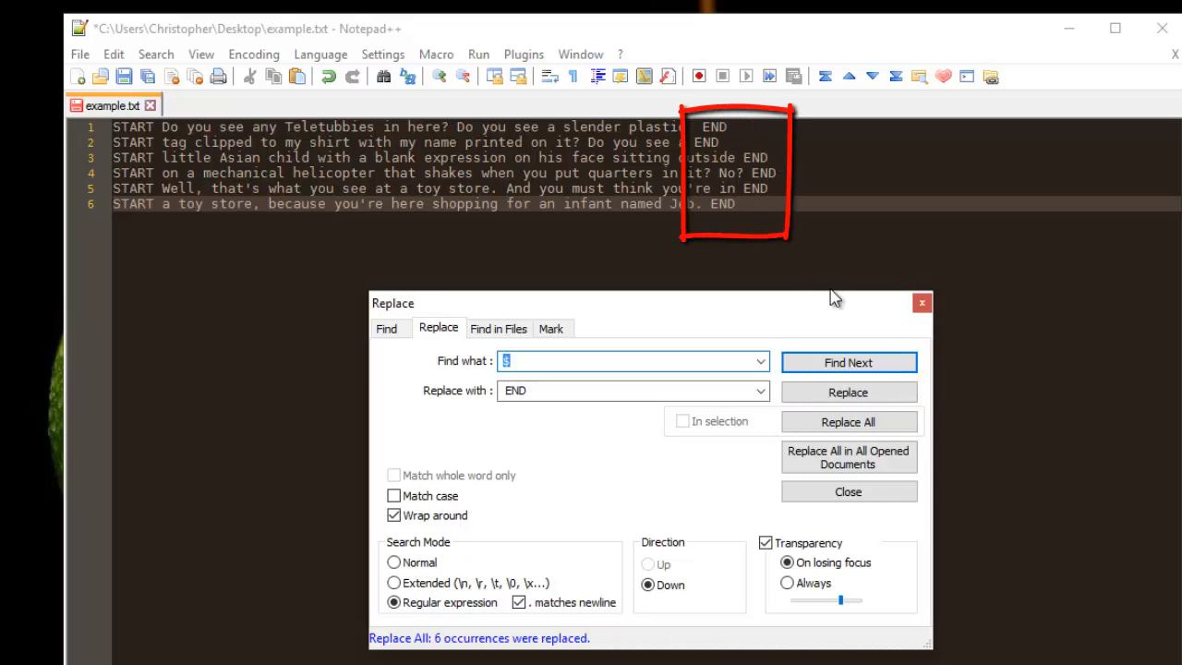
mouse_move(750, 218)
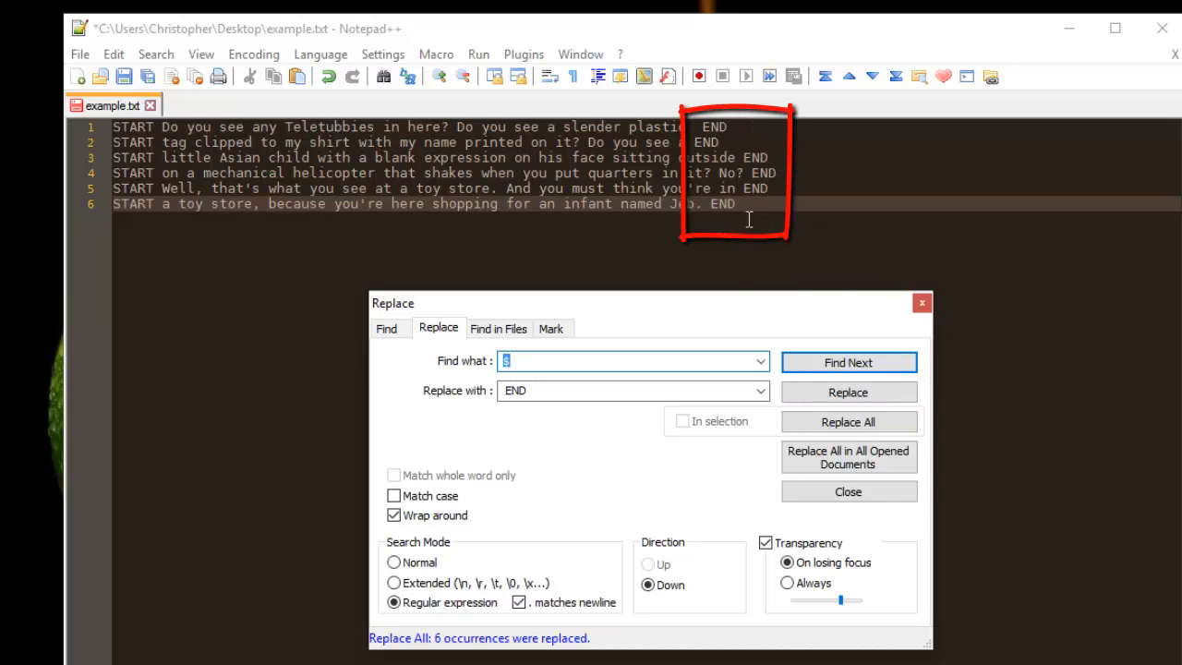